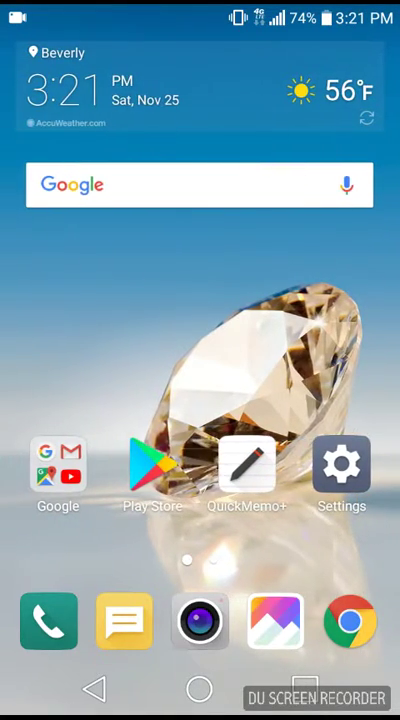
Step: Search the Play Store for 'youtube studio creator' to find the installed YouTube Studio app
scroll("left", 3)
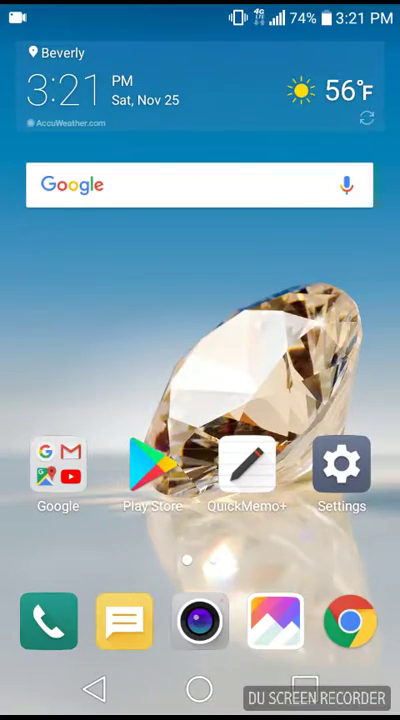
left_click(152, 468)
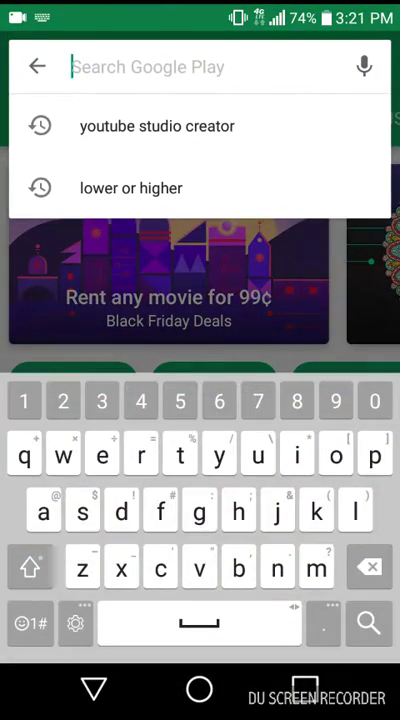
type("yout")
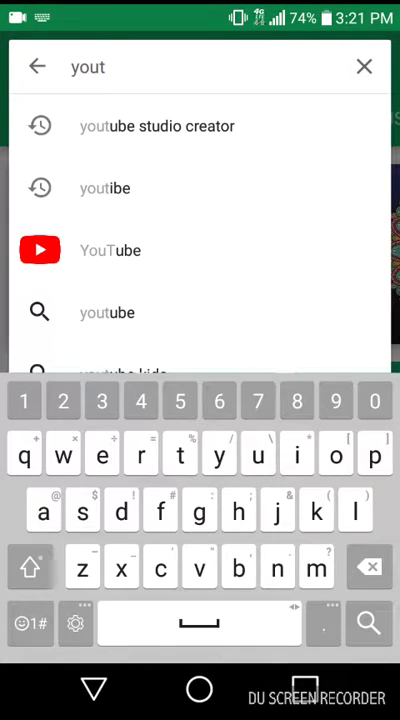
type("ube s")
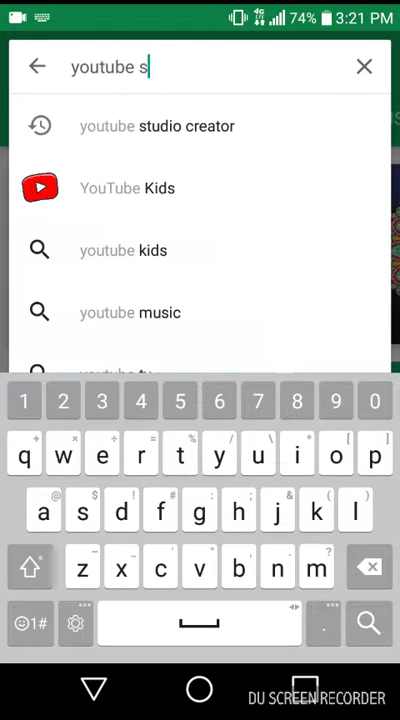
type("tudio")
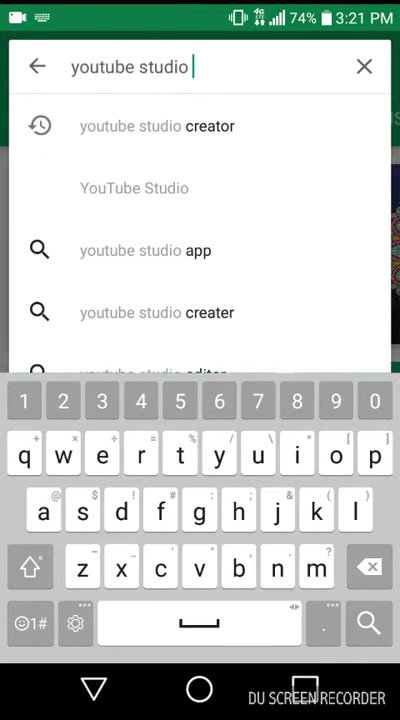
type("creator")
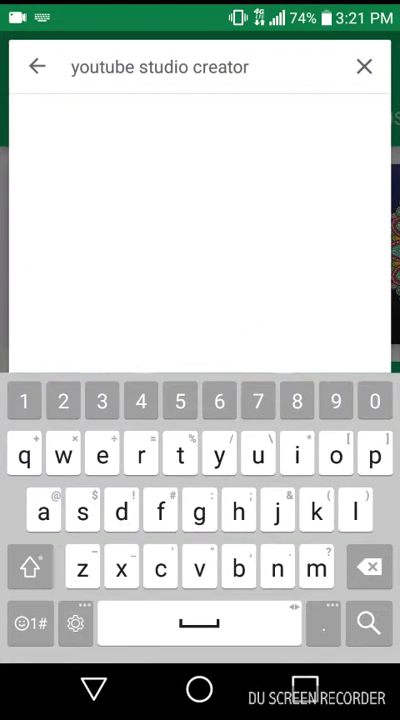
key("Enter")
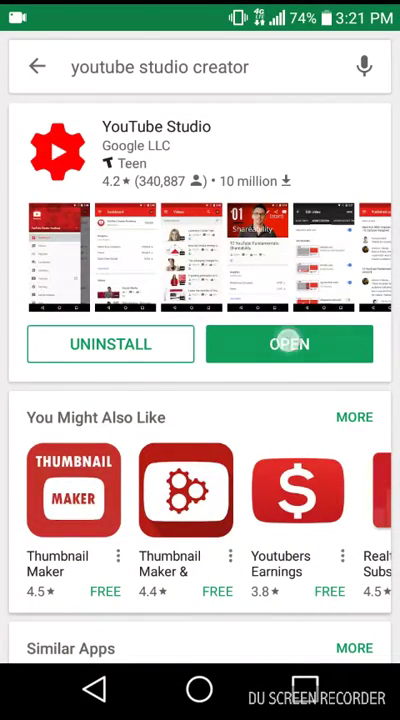
Step: Launch YouTube Studio and scroll the Dashboard past the 28-day analytics to recent videos
left_click(288, 344)
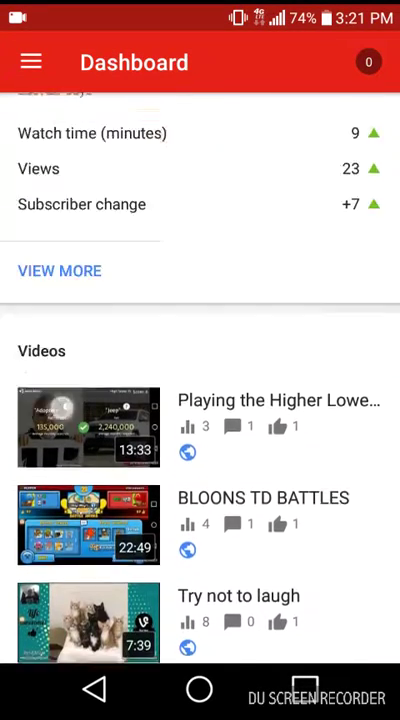
scroll("down", 3)
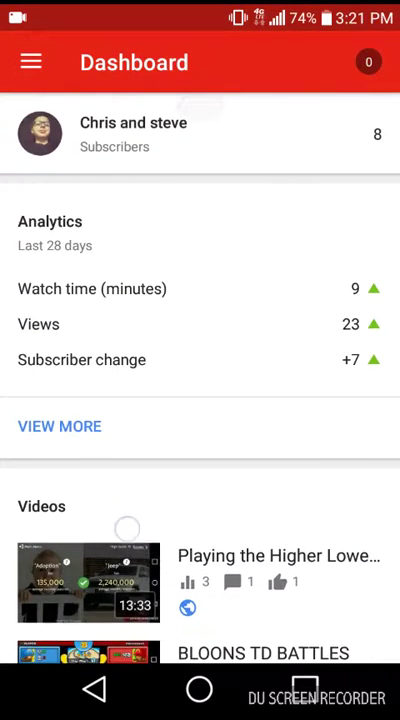
scroll("down", 3)
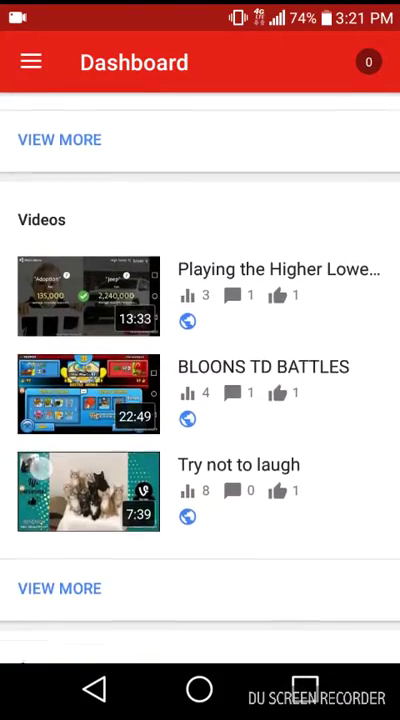
scroll("down", 3)
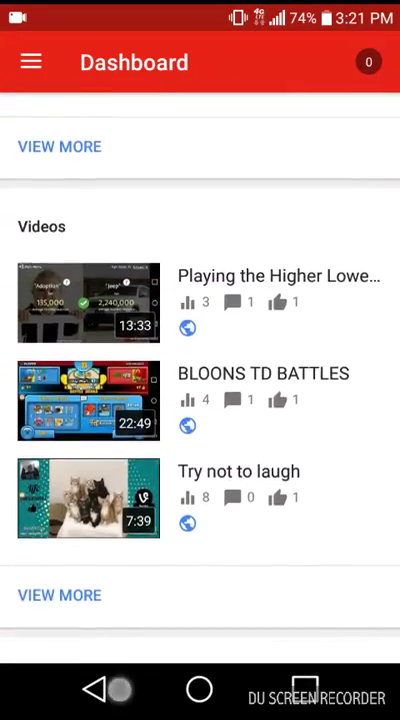
scroll("down", 3)
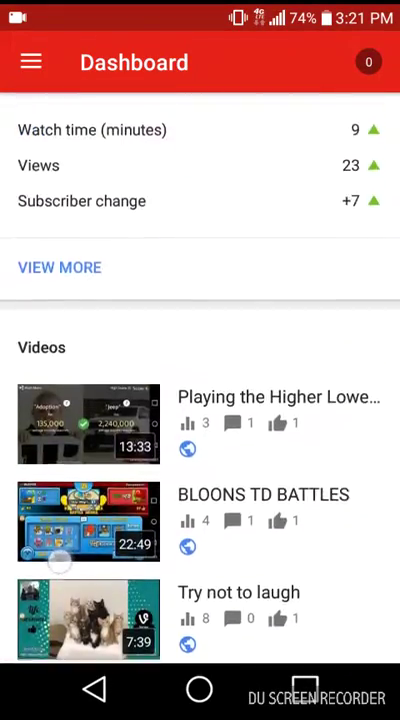
scroll("down", 3)
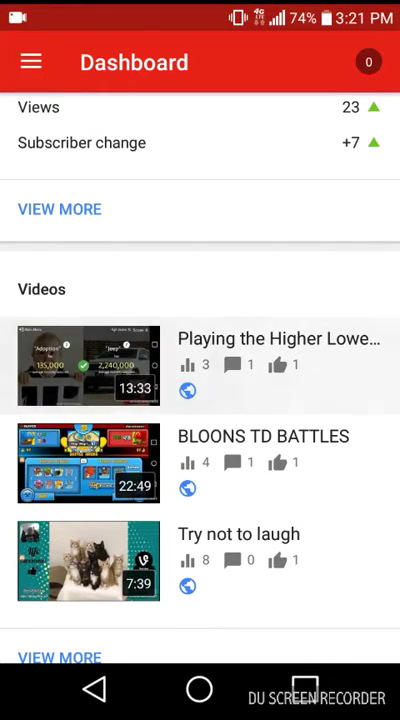
Step: Edit 'Playing the Higher Lower Game' and switch from Basic Info to Advanced Settings
left_click(88, 364)
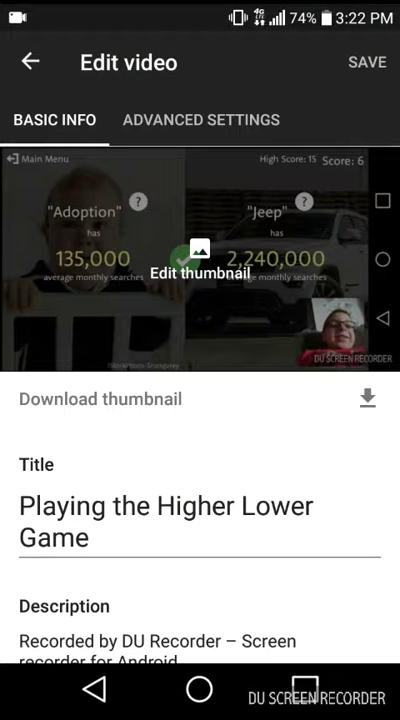
scroll("down", 3)
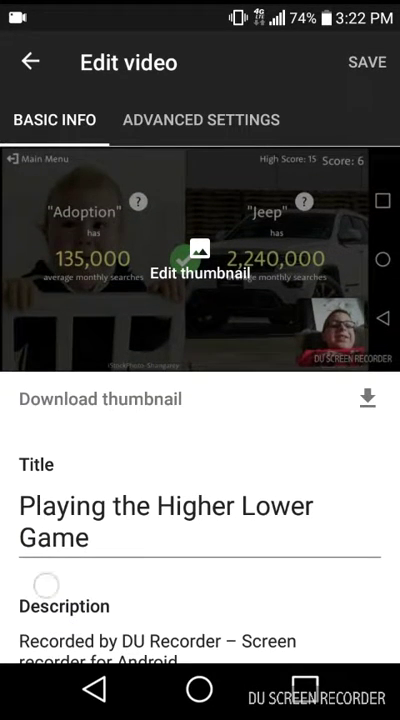
scroll("down", 3)
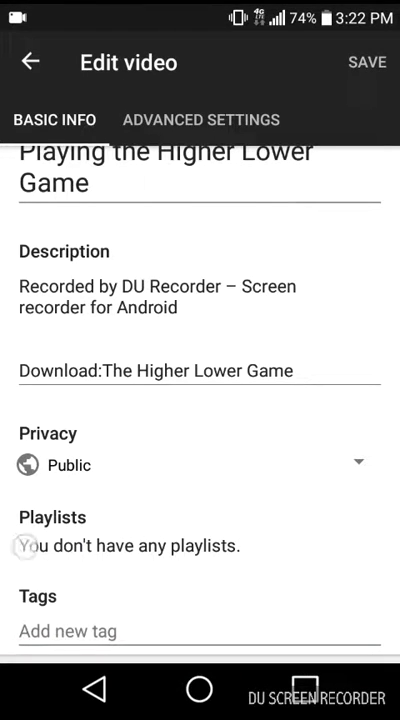
scroll("down", 3)
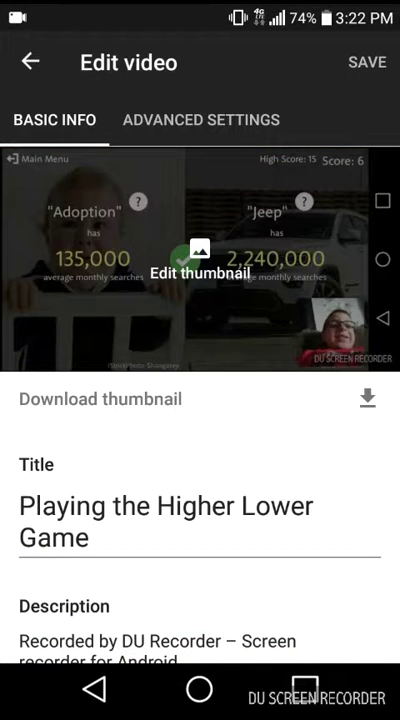
left_click(200, 120)
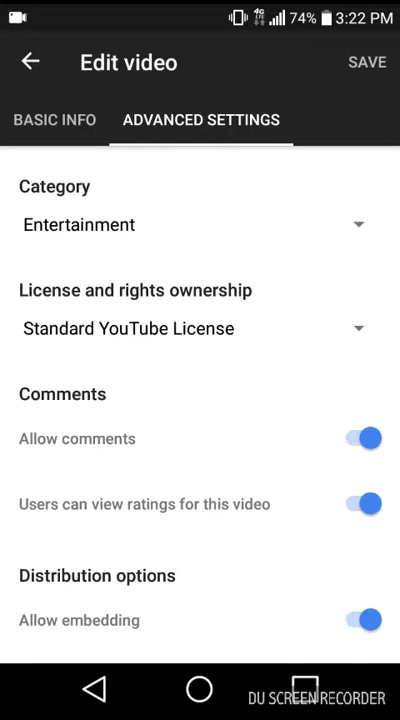
Step: Browse the Category dropdown's list of available video categories without changing it
left_click(190, 224)
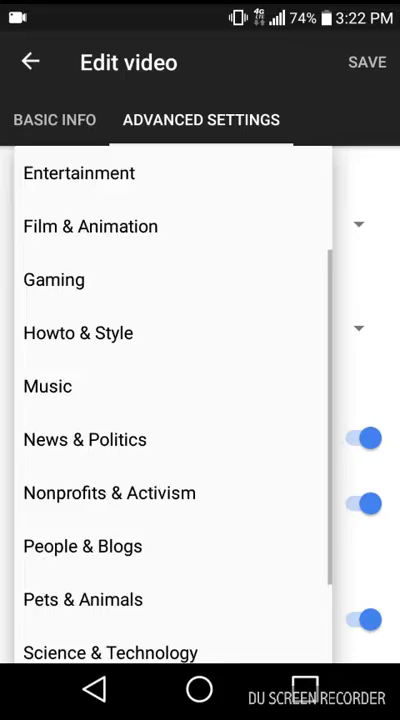
scroll("down", 3)
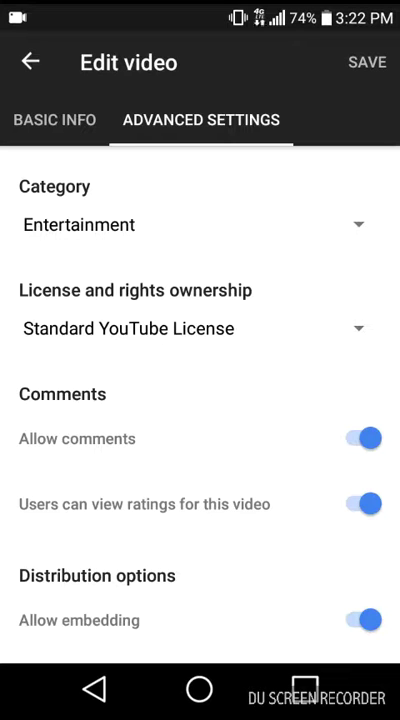
left_click(188, 224)
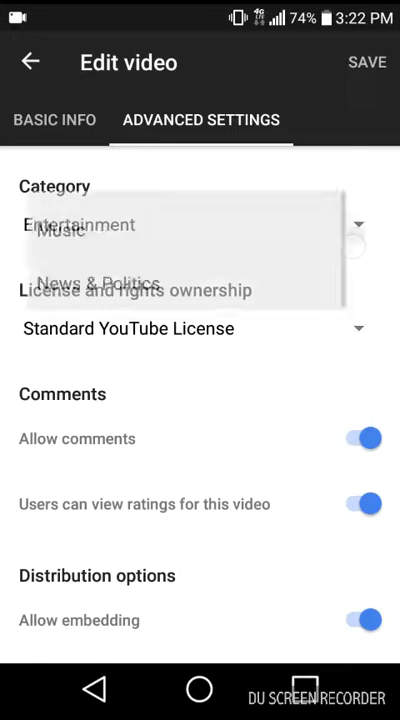
left_click(190, 224)
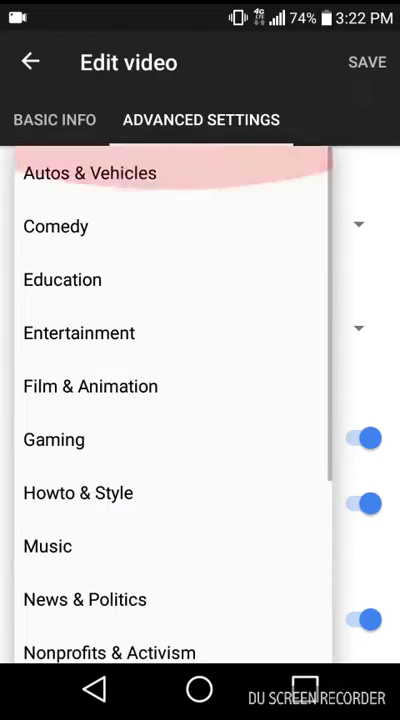
left_click(80, 332)
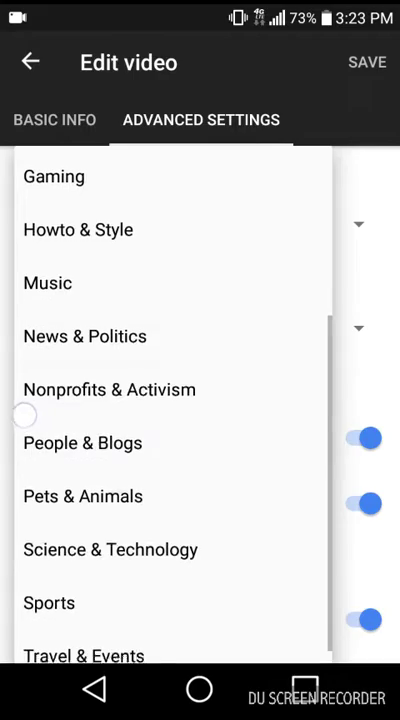
Step: Leave YouTube Studio for the home screen and show the Google apps folder
left_click(82, 496)
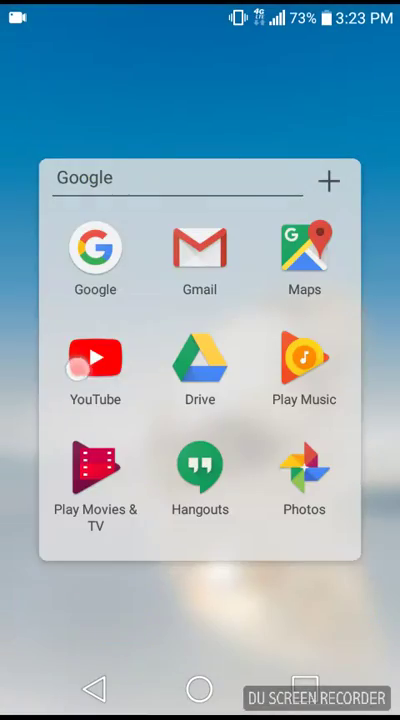
Step: View the video in YouTube showing Entertainment as its category, then return home
left_click(96, 358)
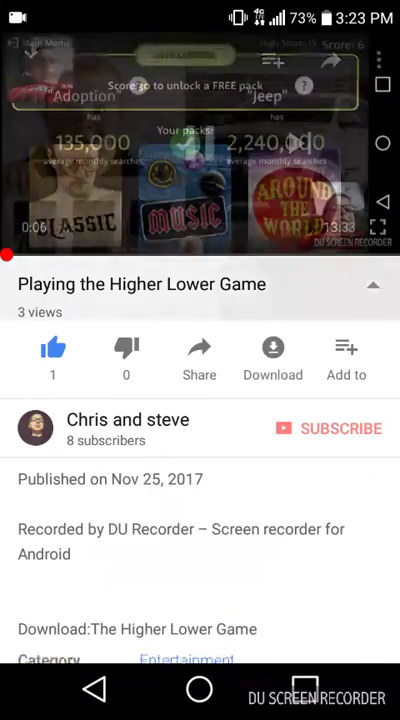
scroll("down", 3)
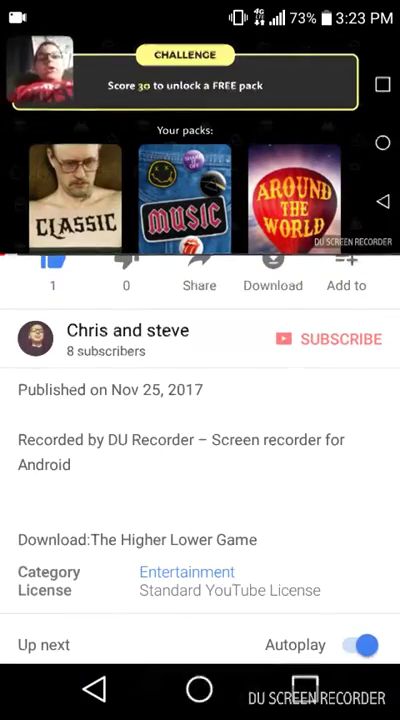
left_click(200, 688)
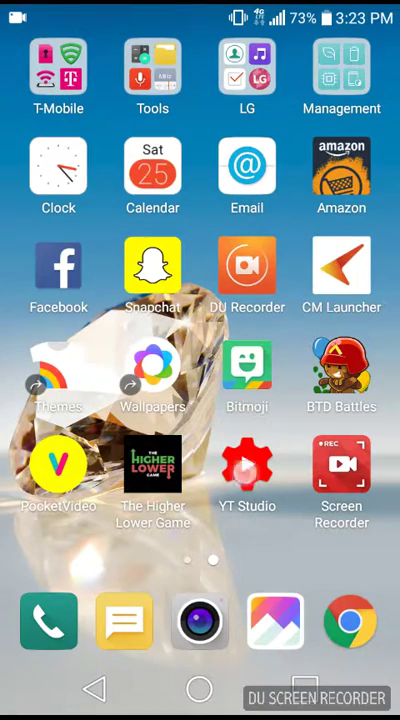
Step: Set the video's category from Entertainment to People & Blogs in Advanced Settings and save
left_click(246, 470)
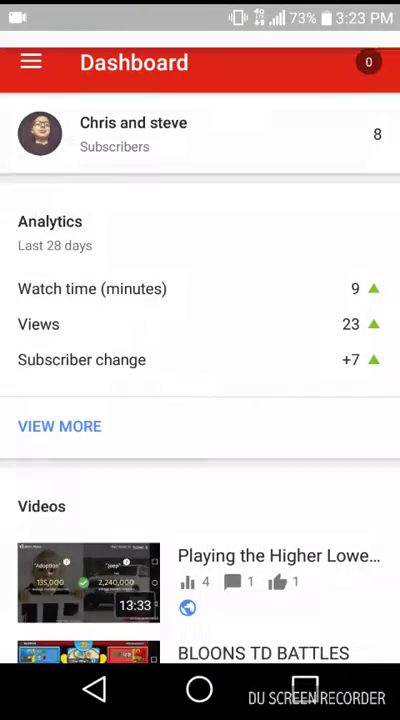
scroll("down", 3)
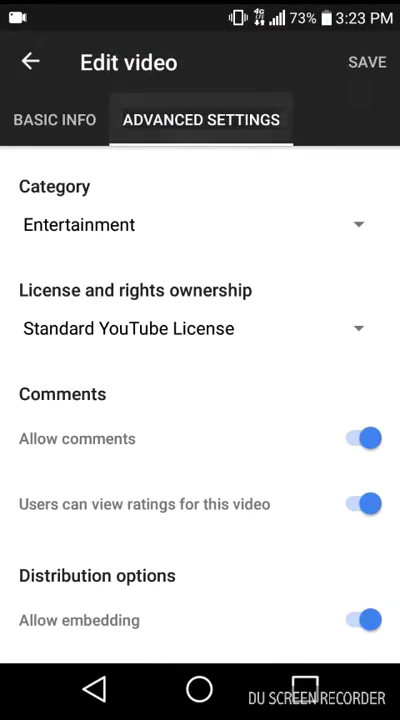
left_click(190, 224)
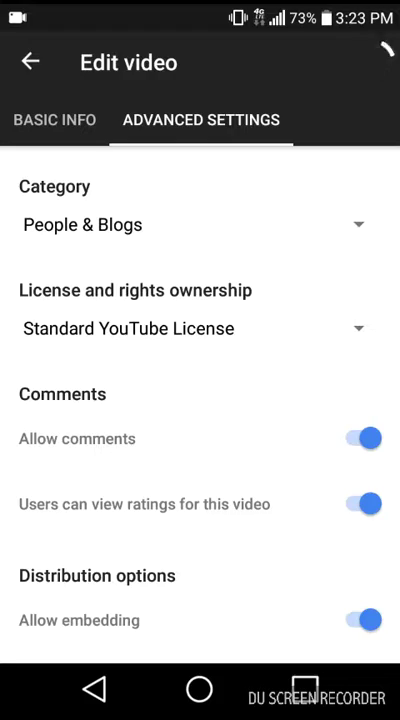
left_click(30, 60)
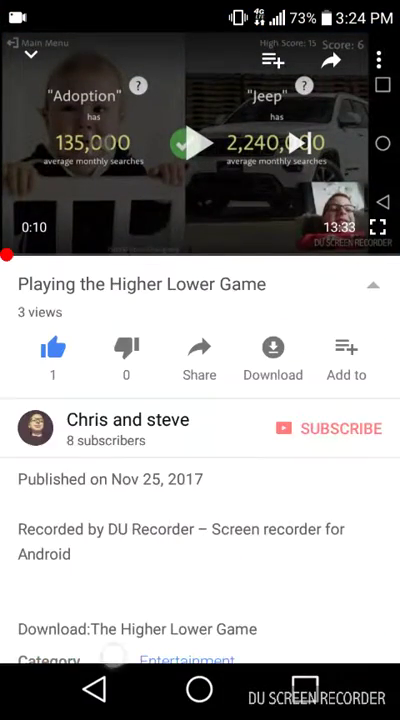
Step: Expand the watch-page details confirming People & Blogs, then return to the edit page
left_click(128, 420)
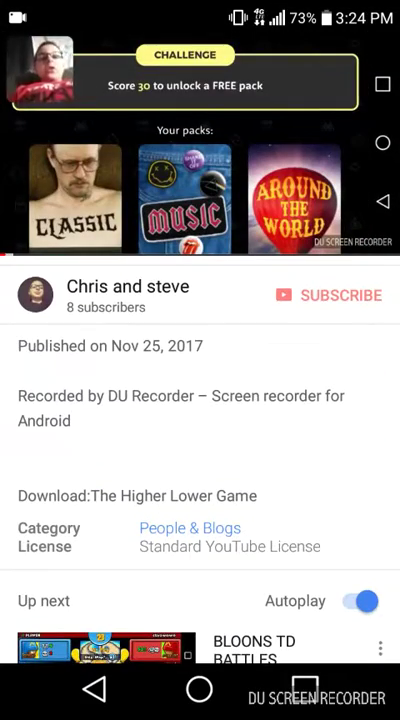
left_click(92, 688)
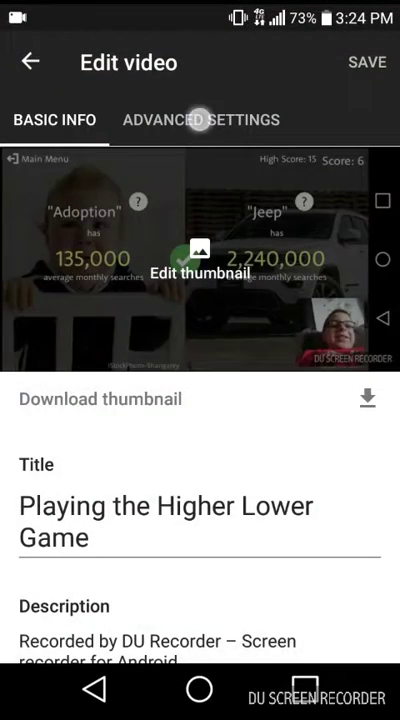
Step: Set the category back to Entertainment, leave the license unchanged, and save the edits
left_click(200, 120)
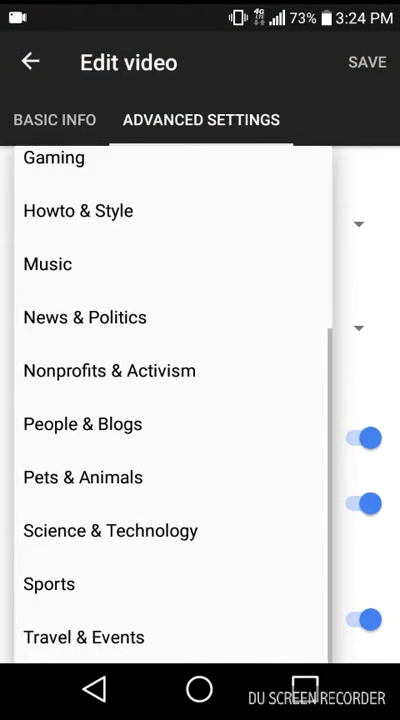
scroll("down", 3)
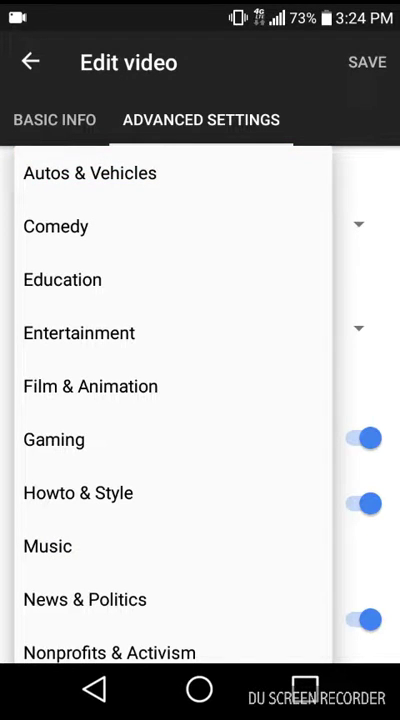
left_click(80, 332)
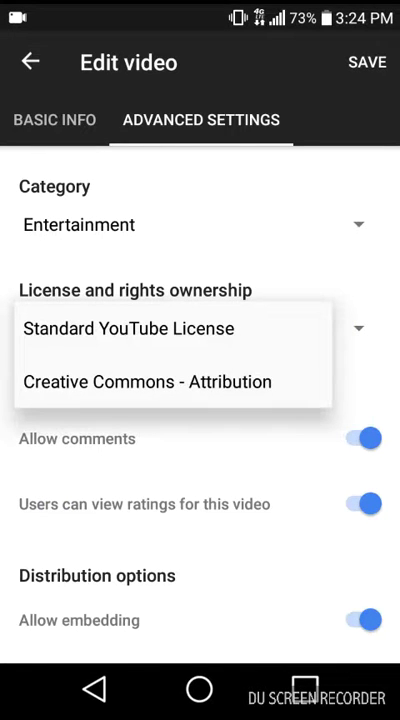
left_click(128, 328)
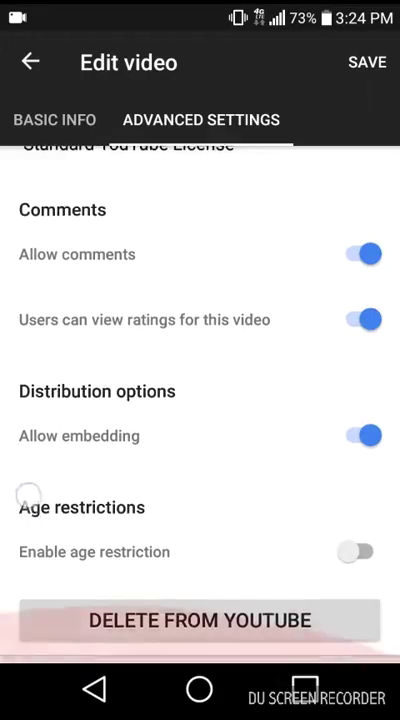
left_click(366, 62)
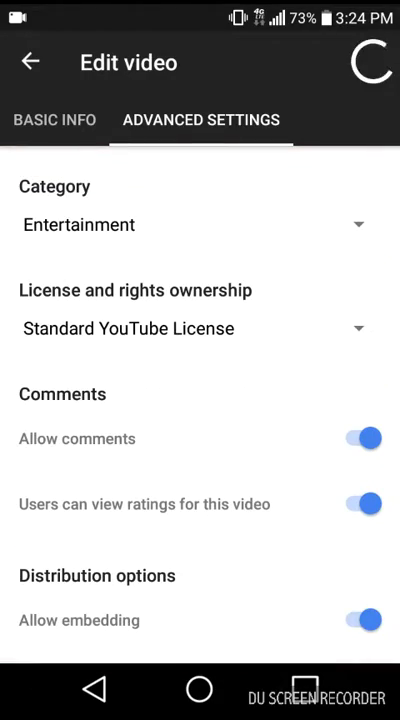
left_click(30, 60)
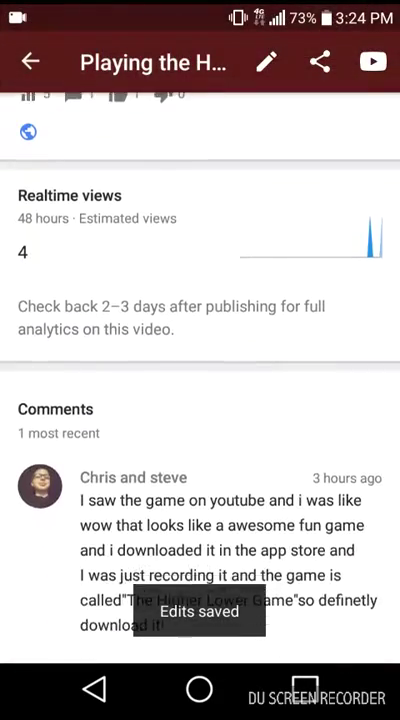
Step: Expand the video's description in YouTube to confirm the Entertainment category
scroll("down", 3)
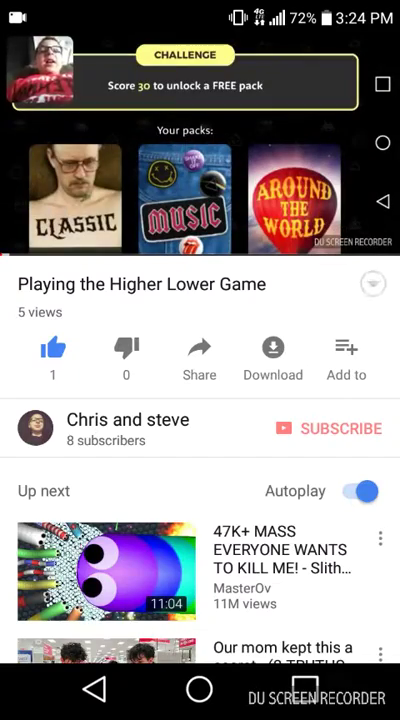
left_click(372, 284)
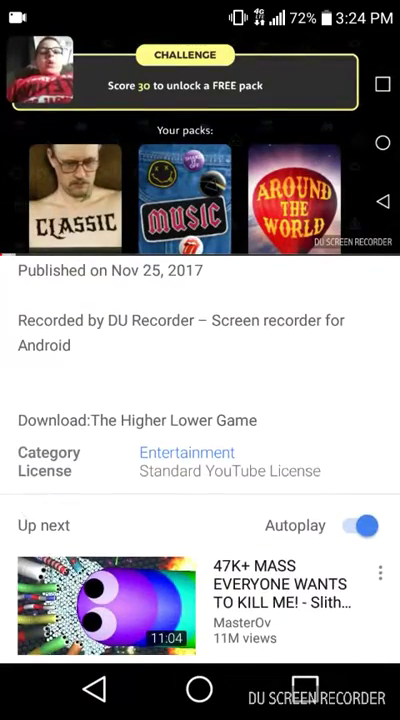